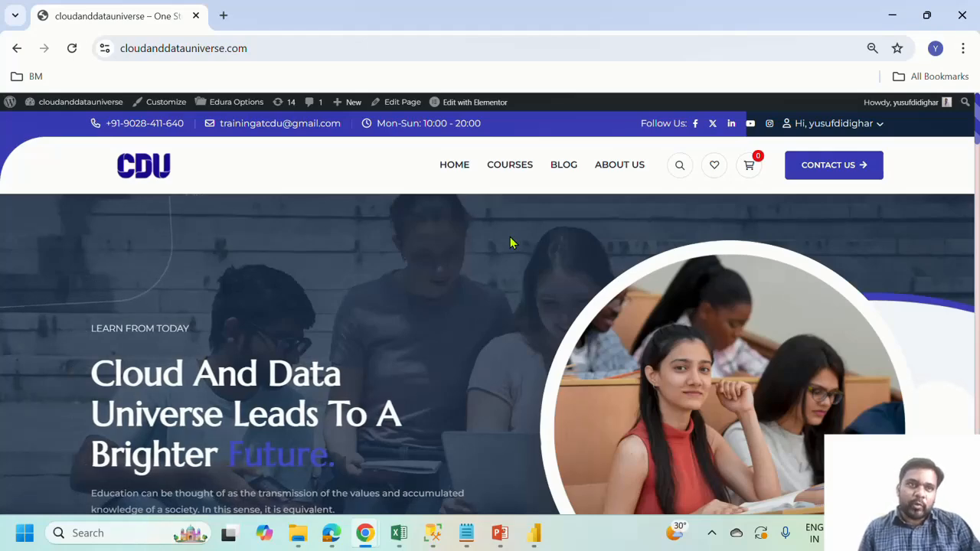
mouse_move(502, 205)
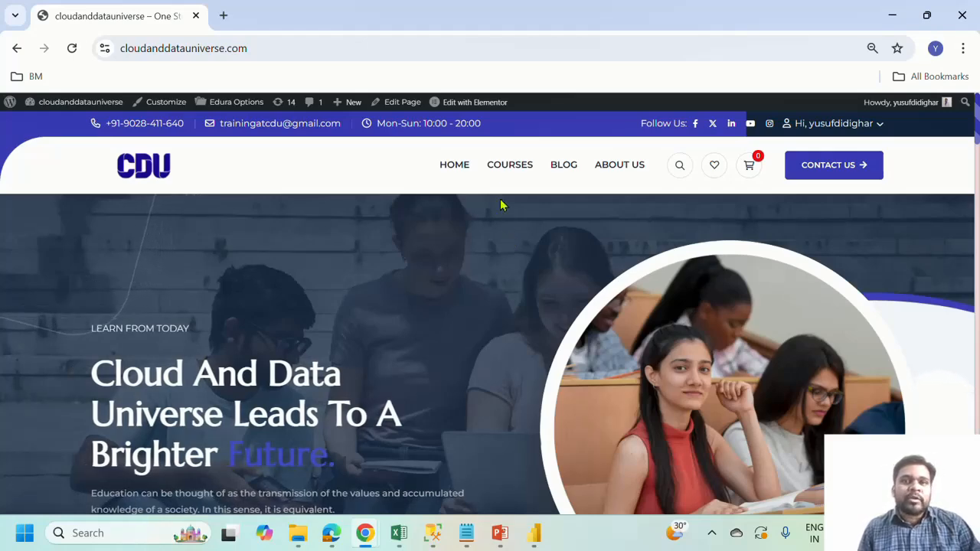
Go to the Courses page and scroll through the cards to Azure Data Engineering In English
click(508, 165)
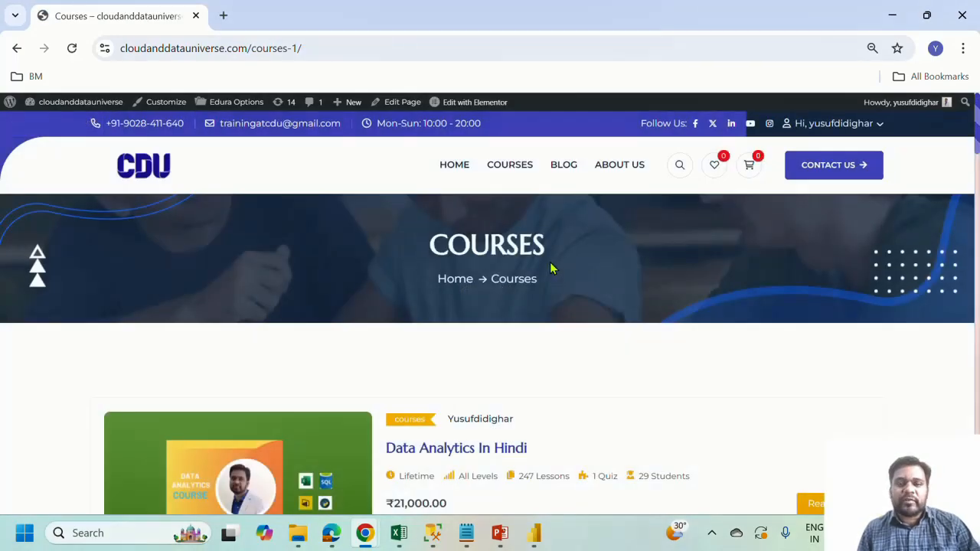
scroll(down, 3)
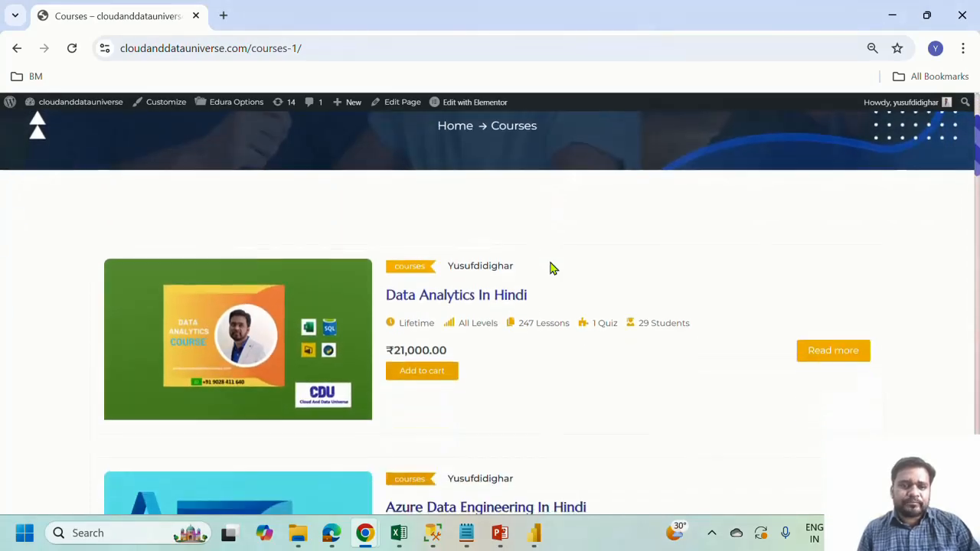
scroll(down, 3)
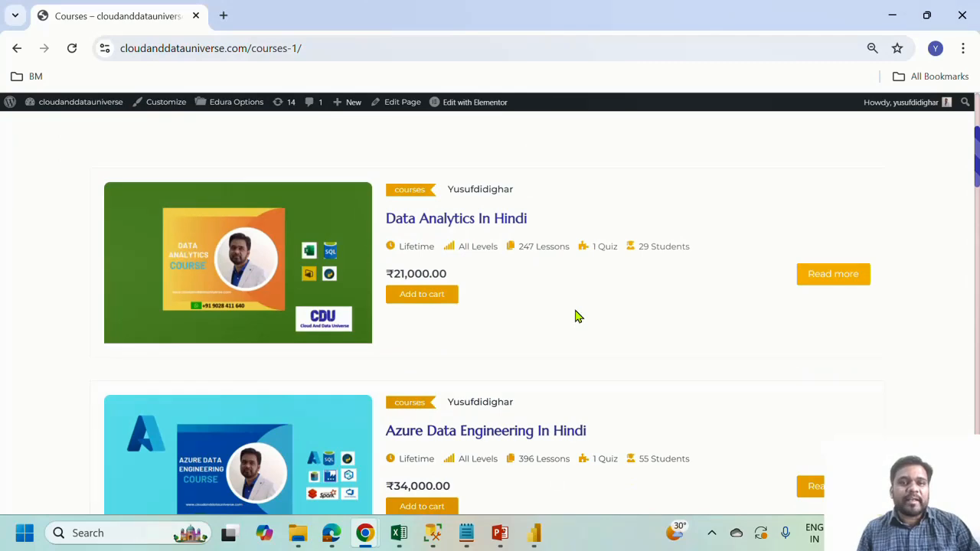
mouse_move(574, 285)
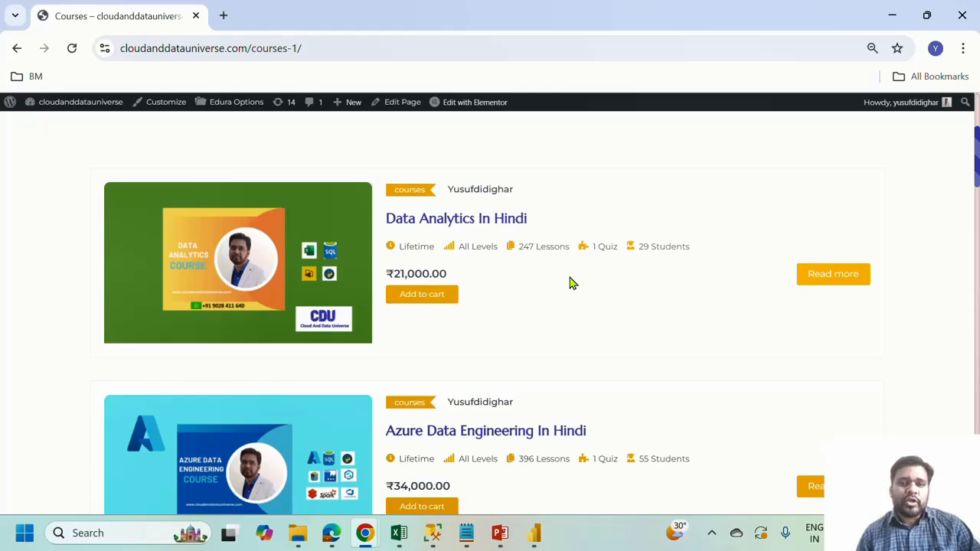
scroll(down, 3)
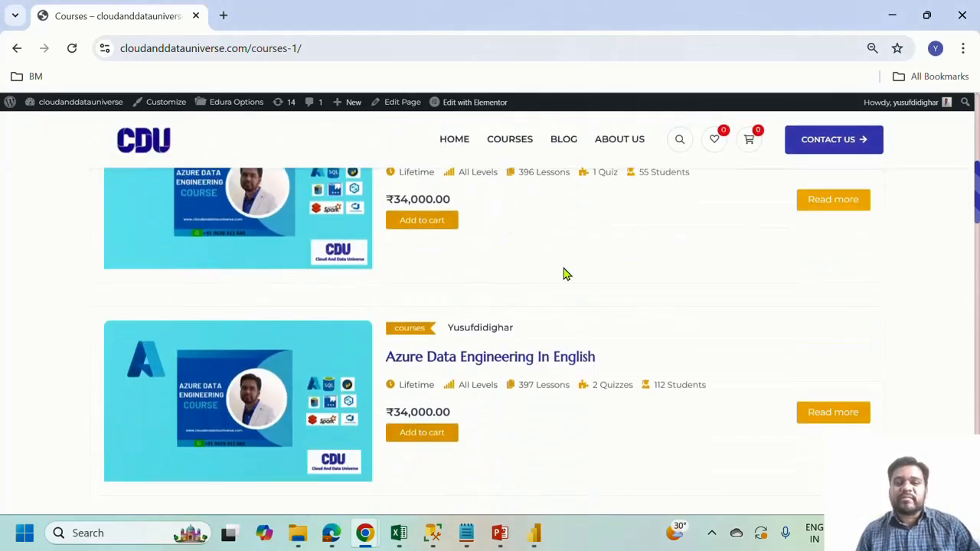
scroll(down, 3)
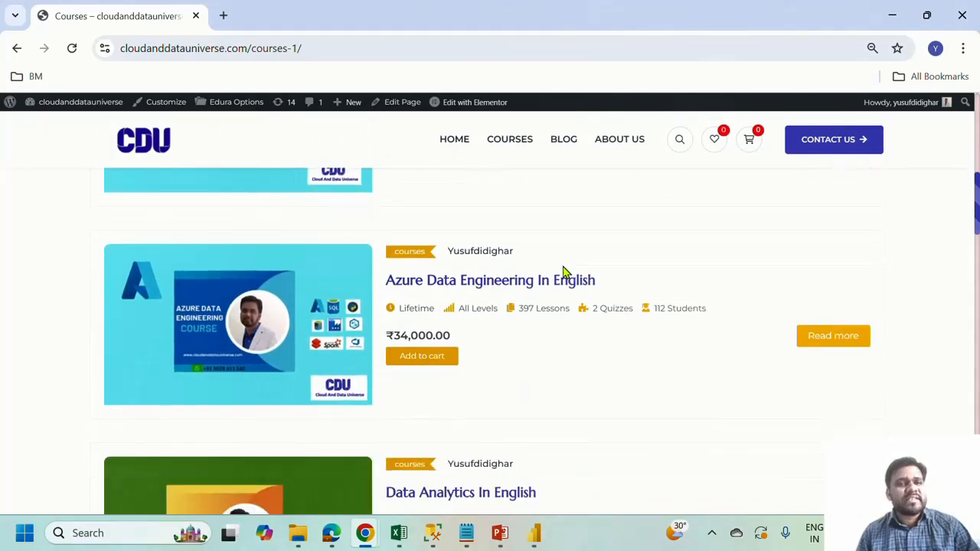
mouse_move(477, 294)
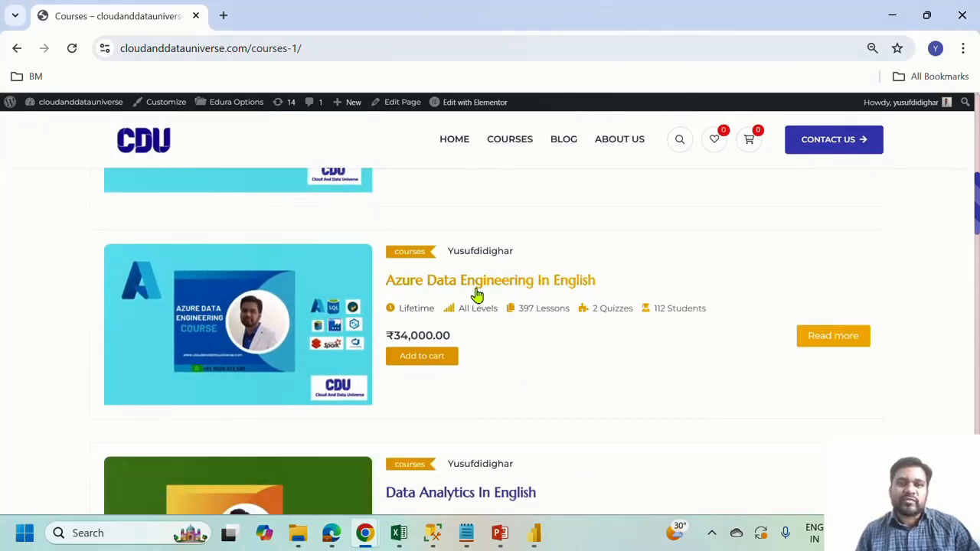
Go into the Azure Data Engineering In English course and show its Materials list of PDFs and zips
click(490, 280)
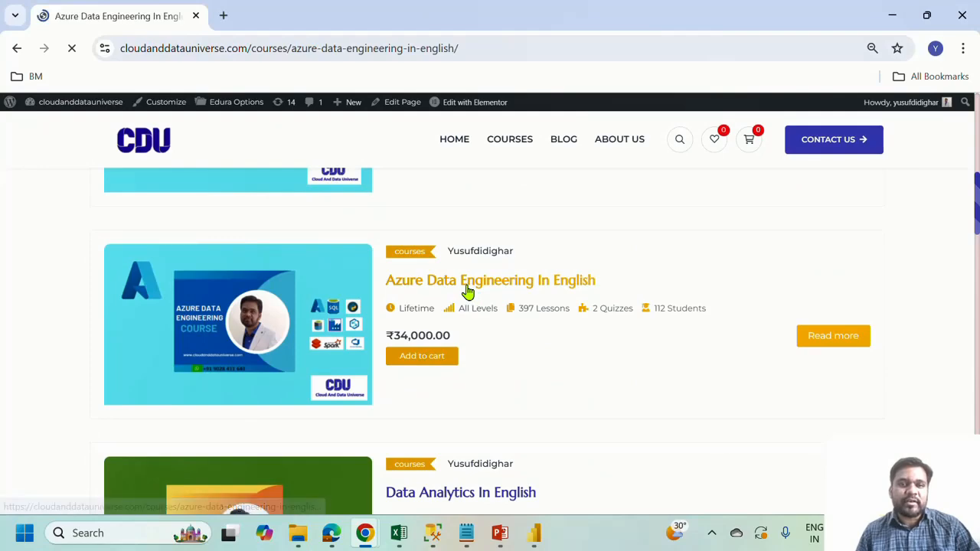
click(490, 278)
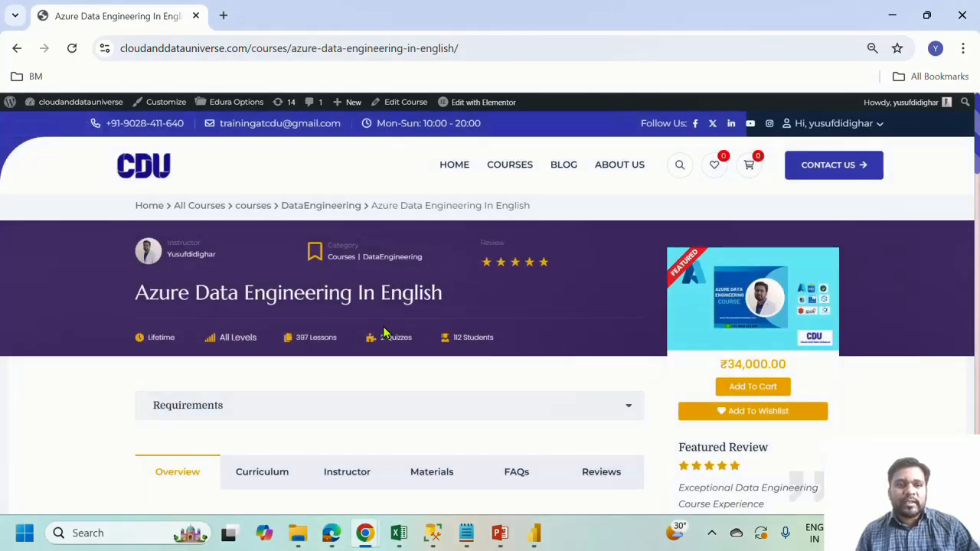
scroll(down, 3)
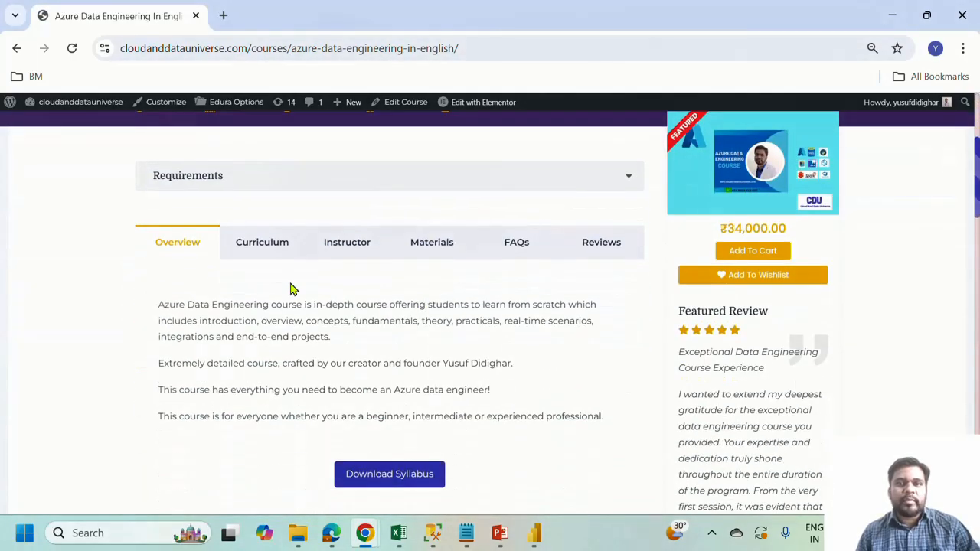
mouse_move(432, 245)
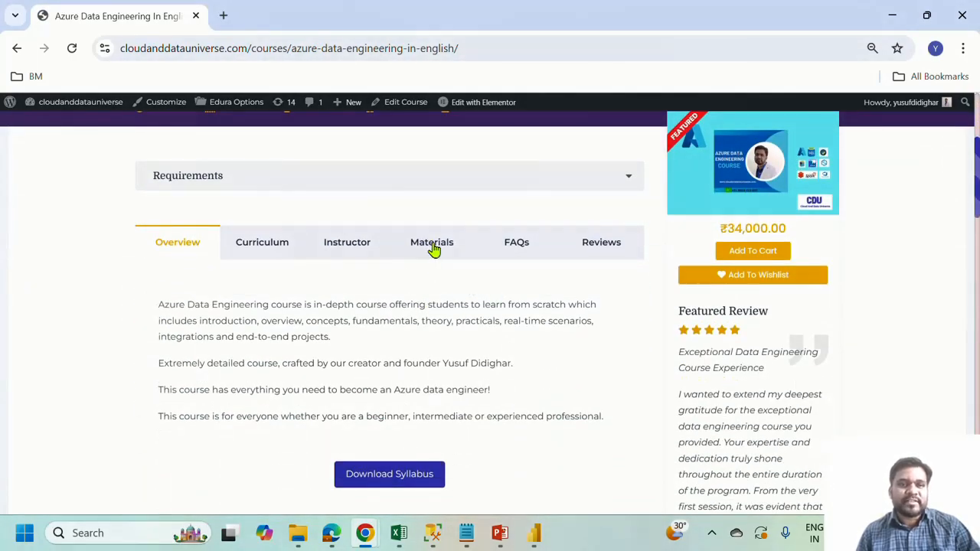
click(432, 242)
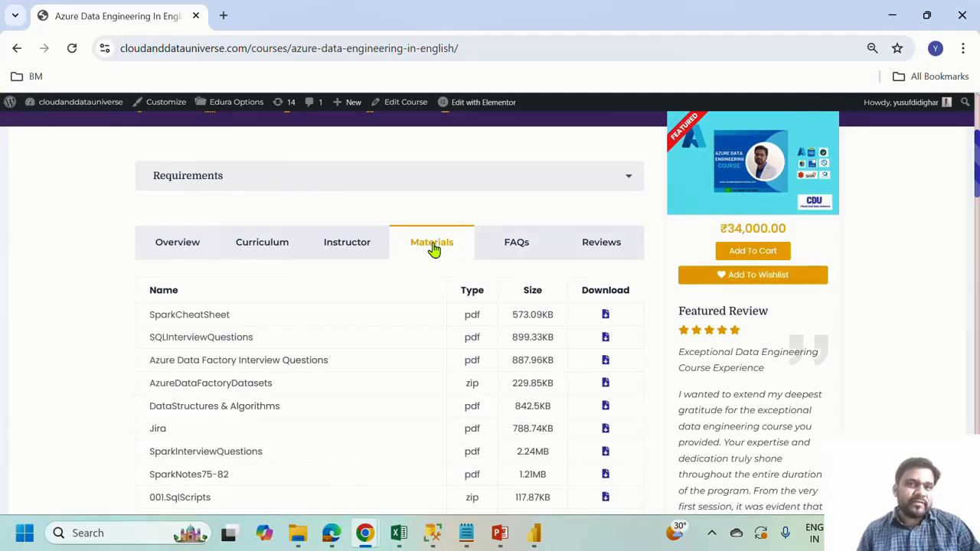
mouse_move(300, 275)
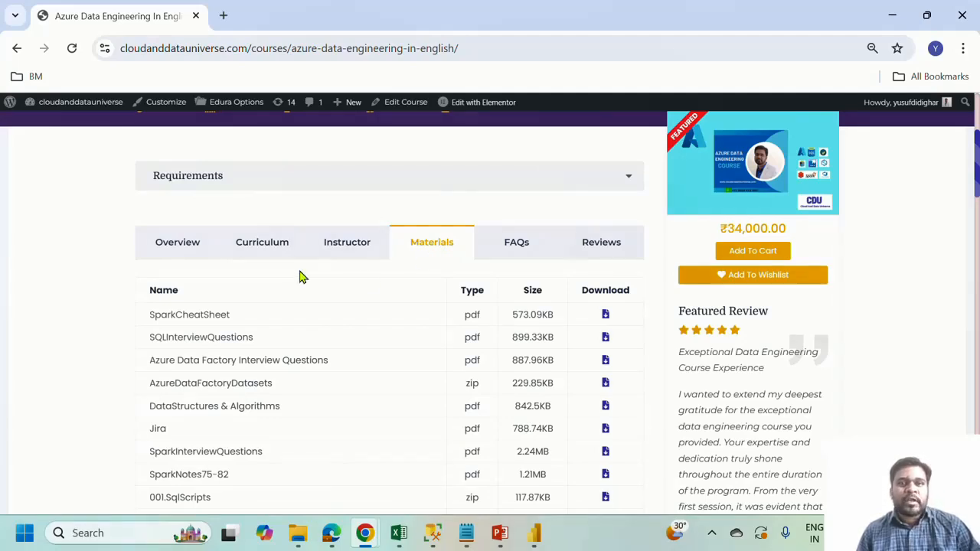
Show the Curriculum and expand the Introduction To Databricks and Python Programming sections
click(262, 242)
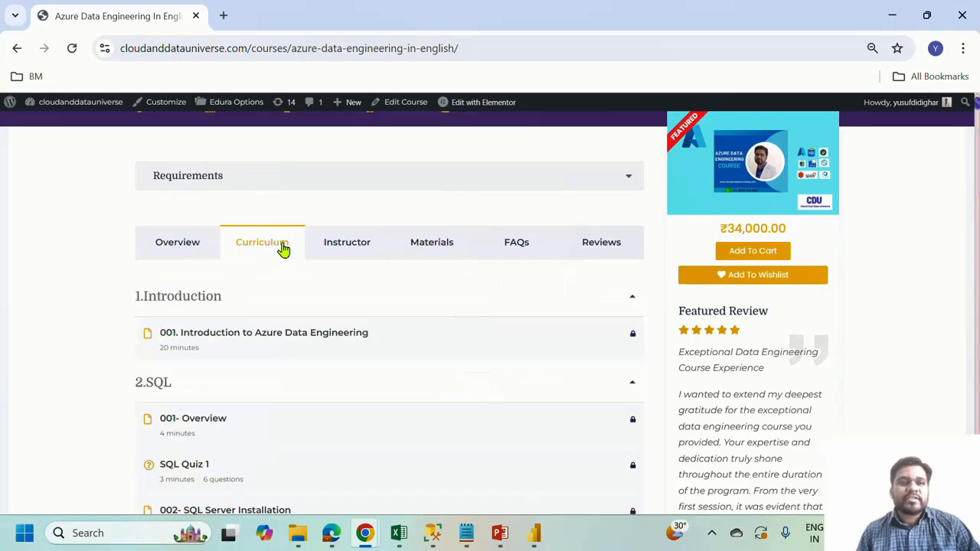
mouse_move(197, 305)
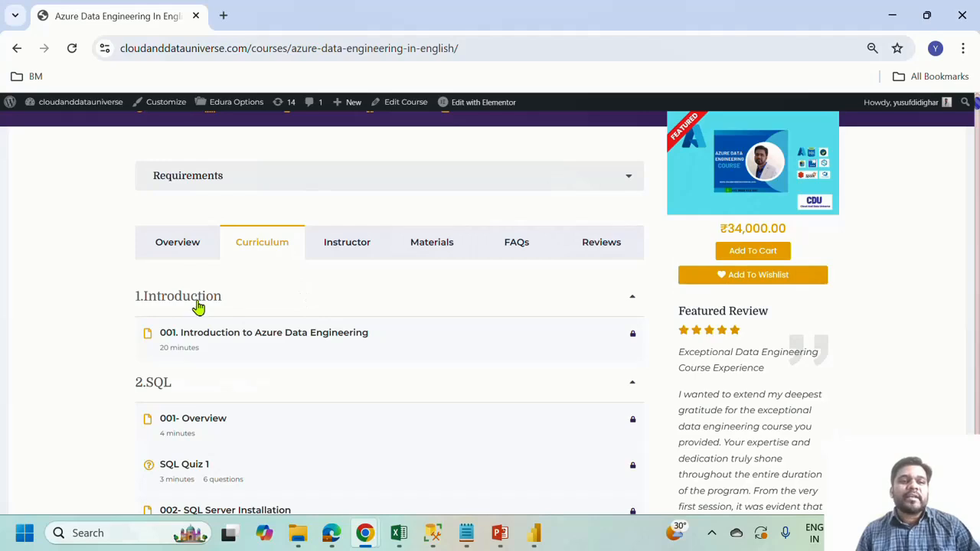
scroll(down, 3)
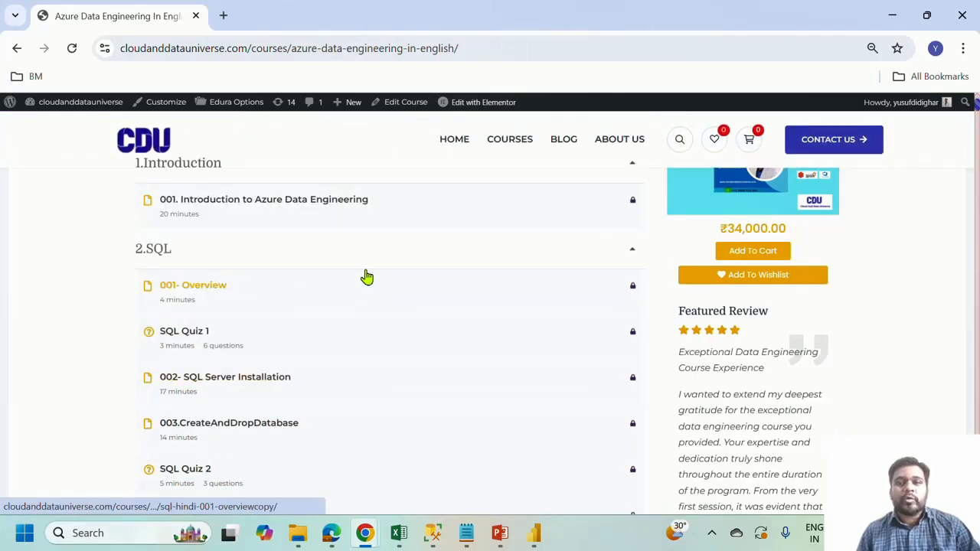
scroll(up, 3)
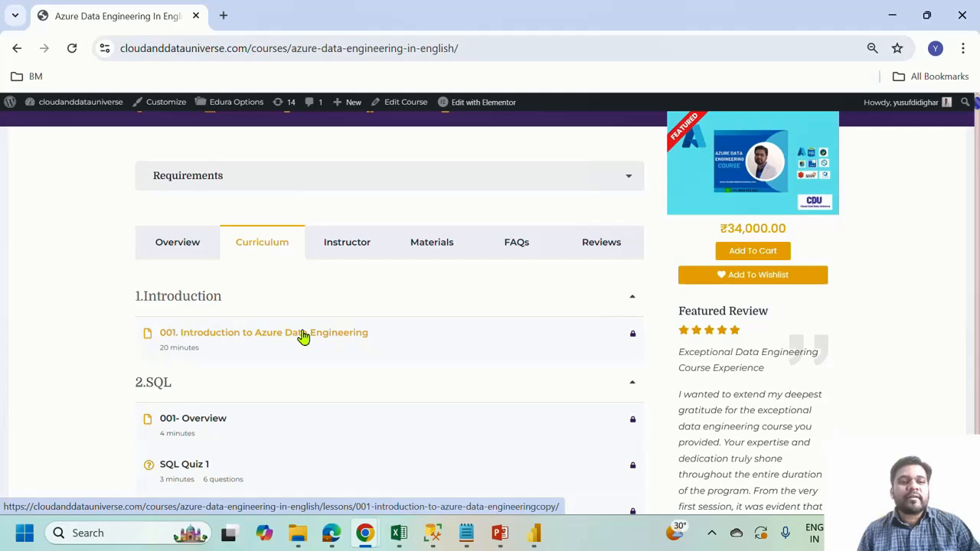
mouse_move(254, 286)
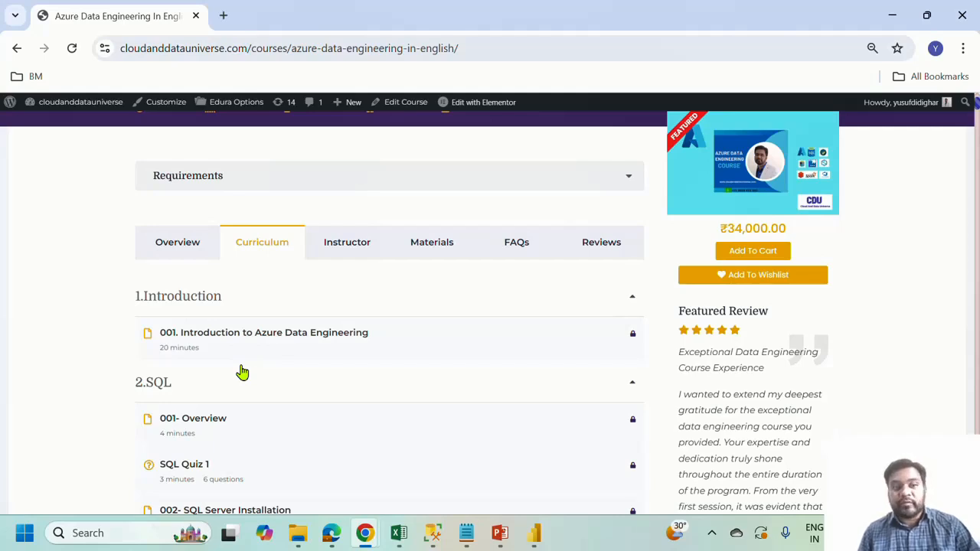
mouse_move(245, 379)
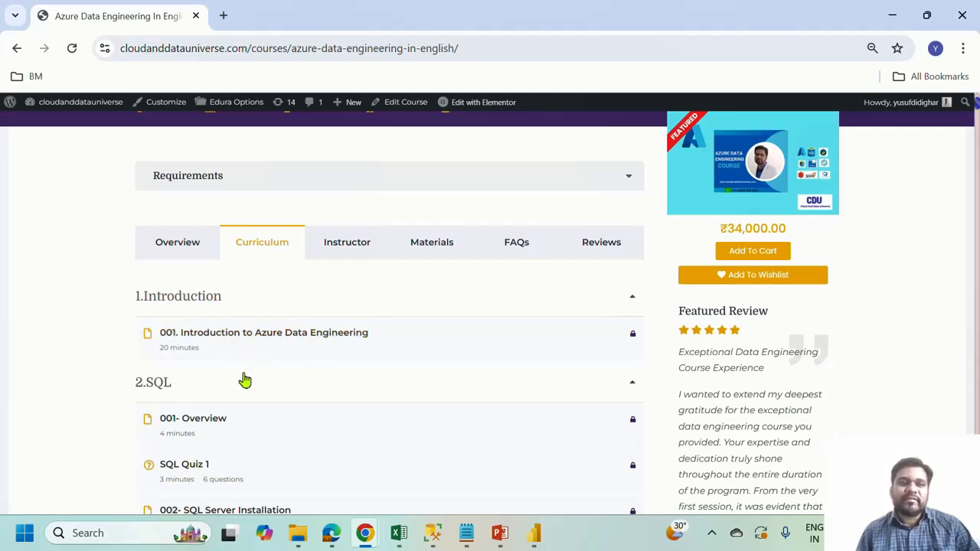
mouse_move(159, 296)
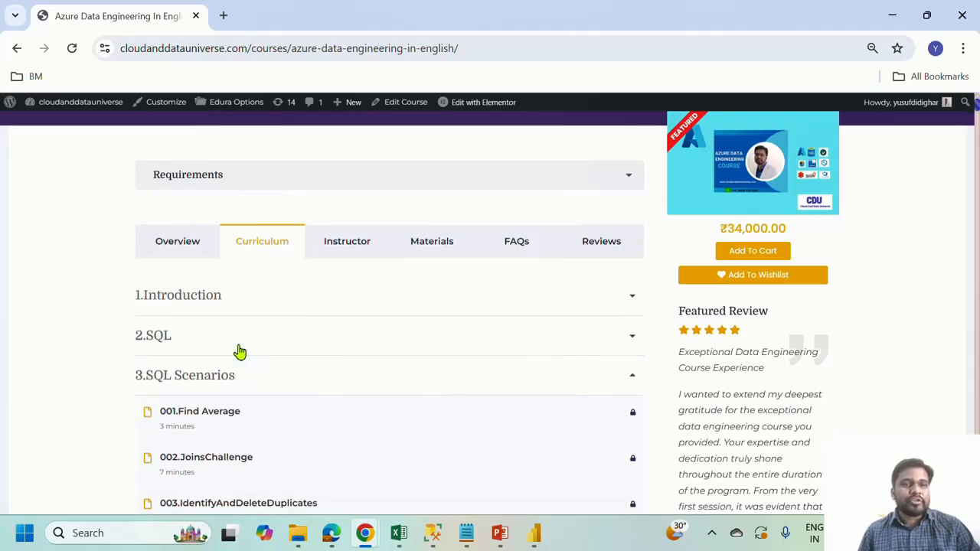
scroll(down, 3)
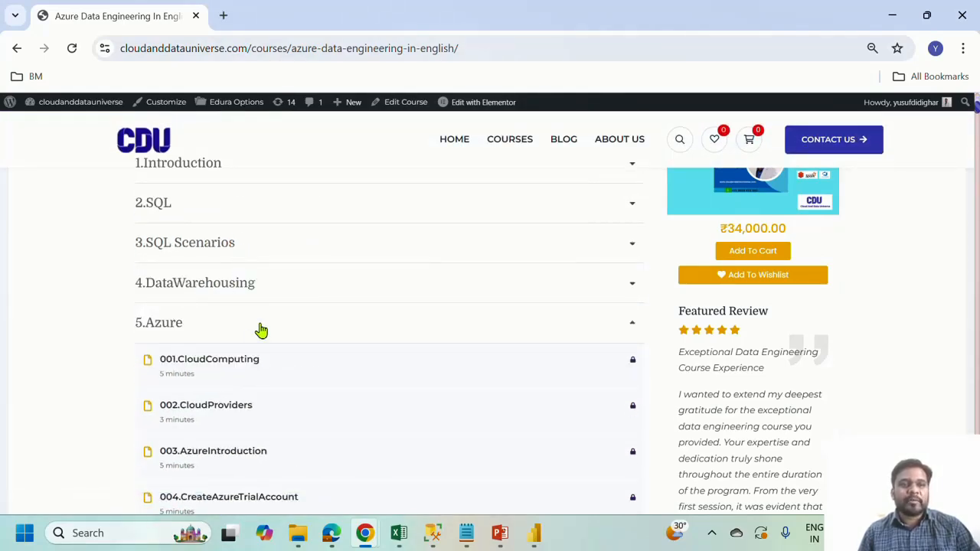
click(159, 322)
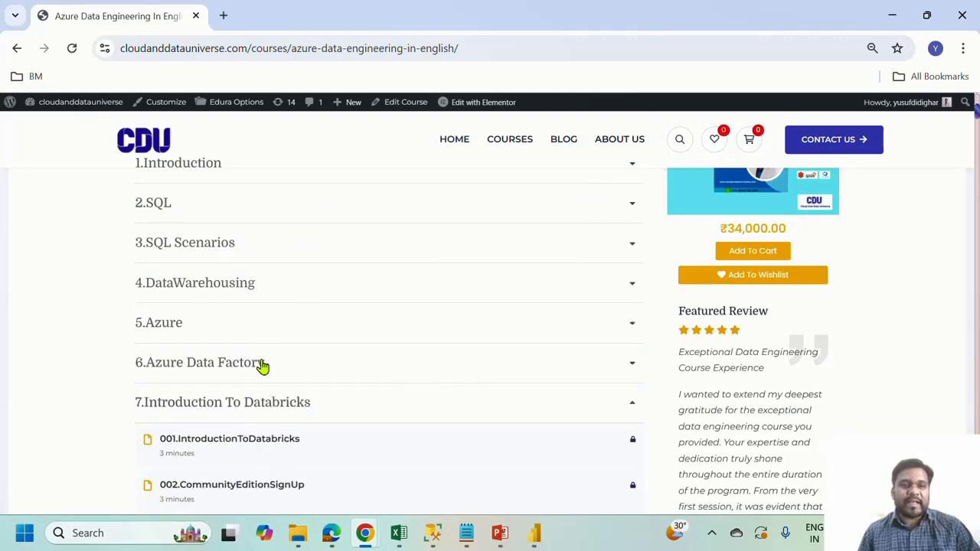
scroll(down, 3)
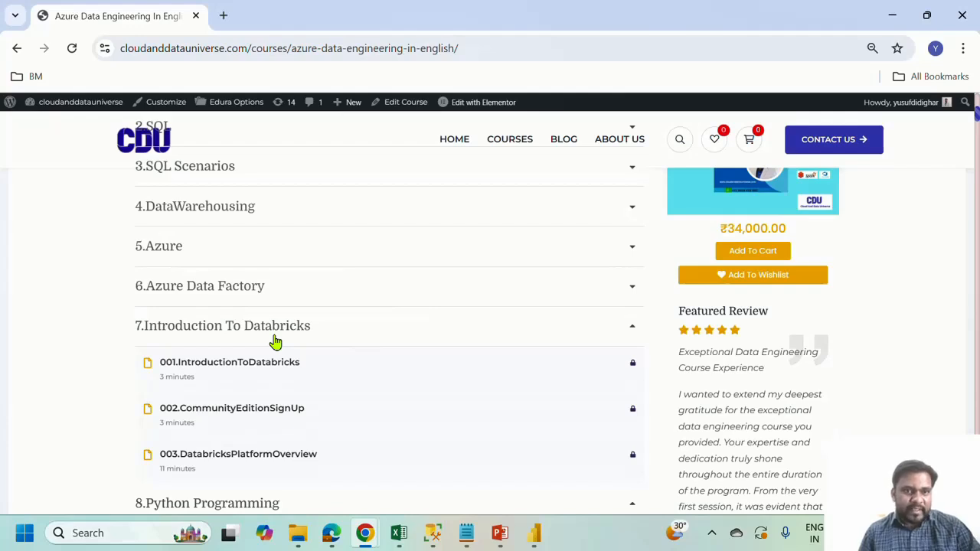
click(222, 325)
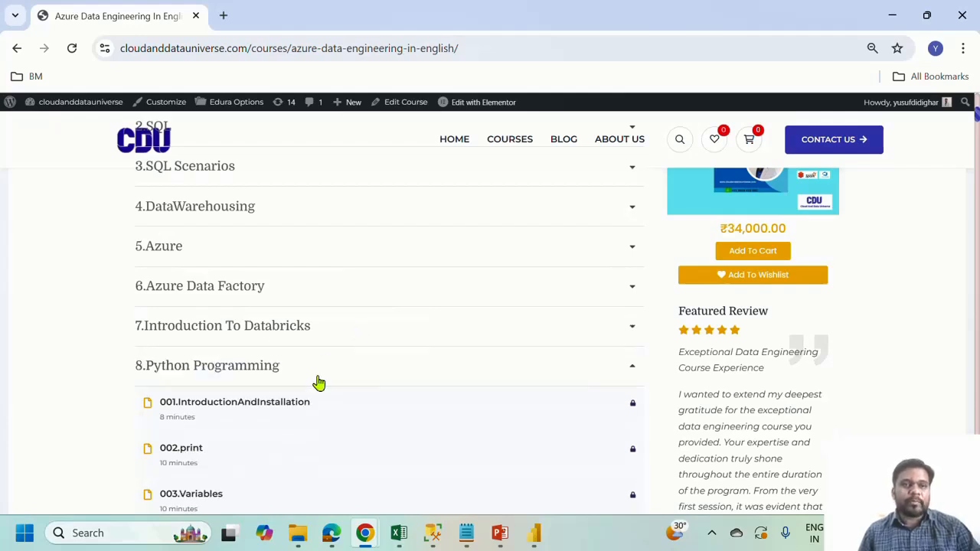
Expand the BigDataFundamentals and Project 1: OAON ETL & Reporting sections
scroll(down, 3)
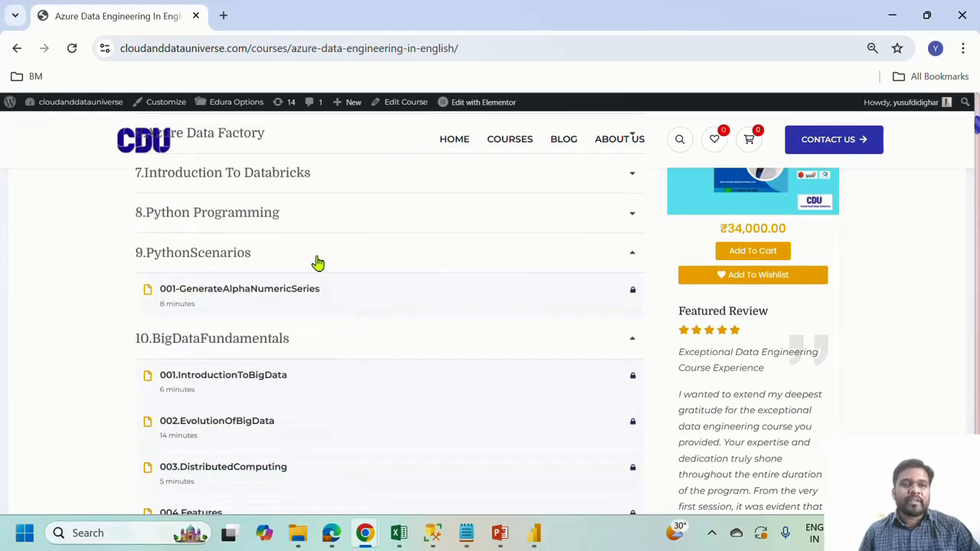
click(193, 253)
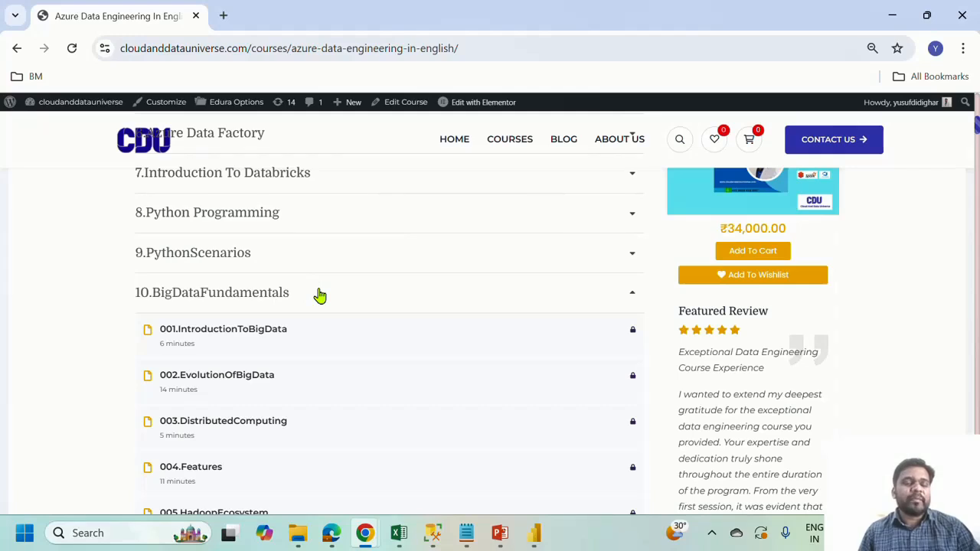
scroll(down, 3)
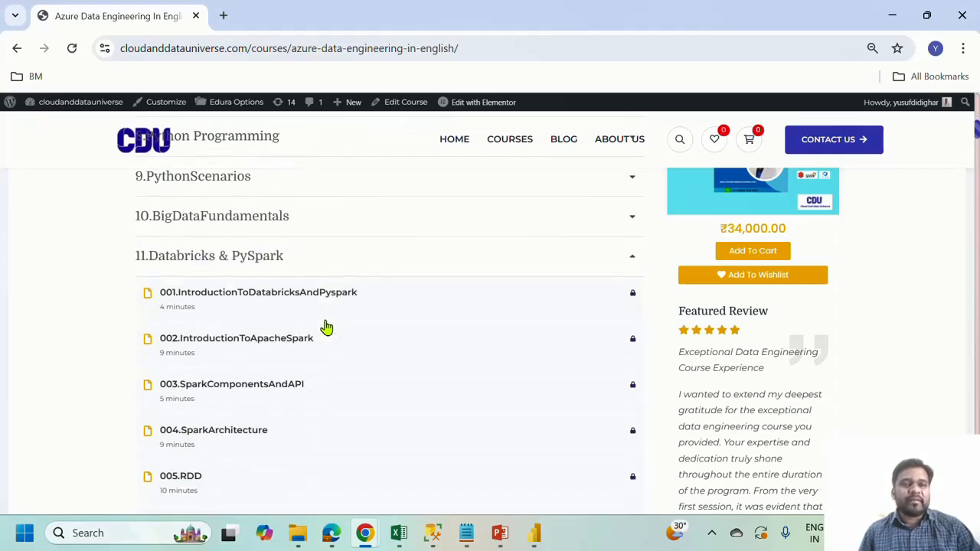
mouse_move(335, 253)
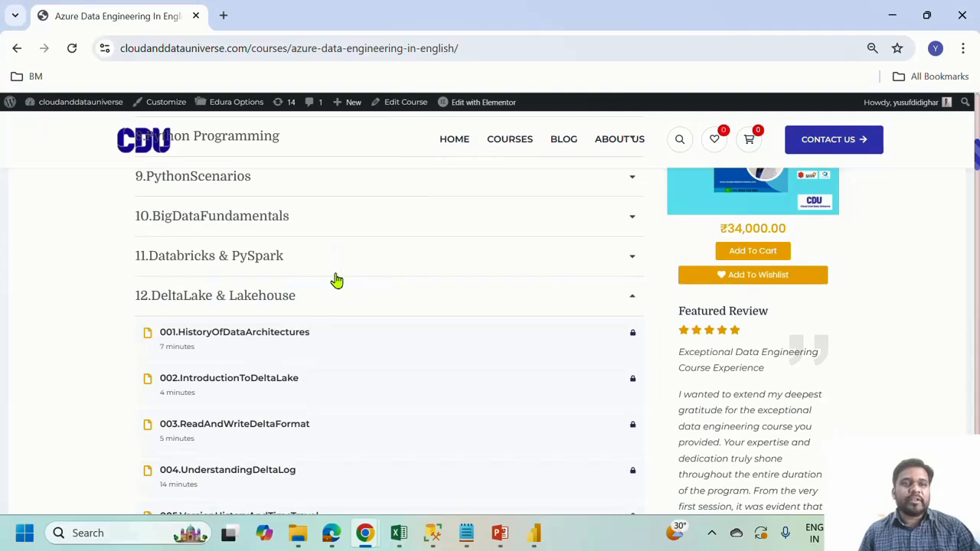
mouse_move(327, 294)
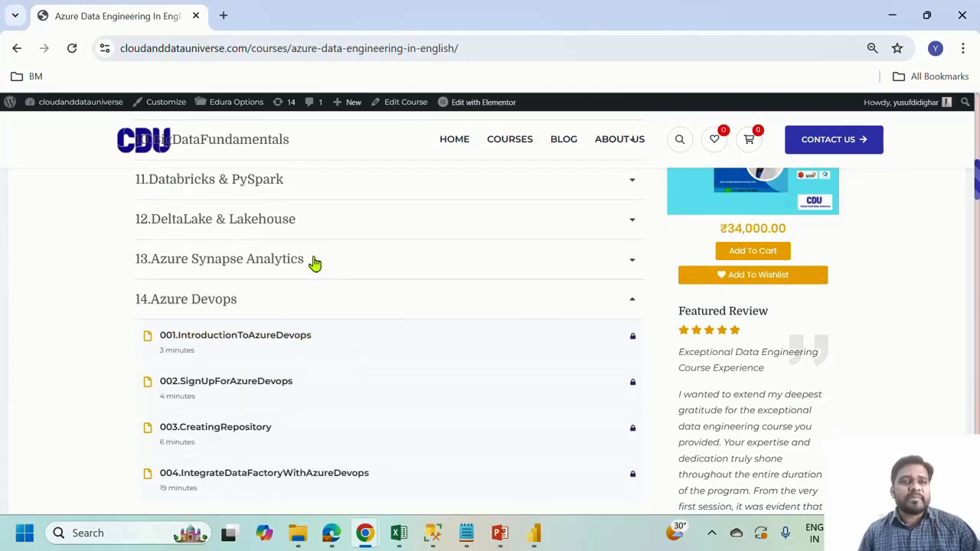
mouse_move(306, 303)
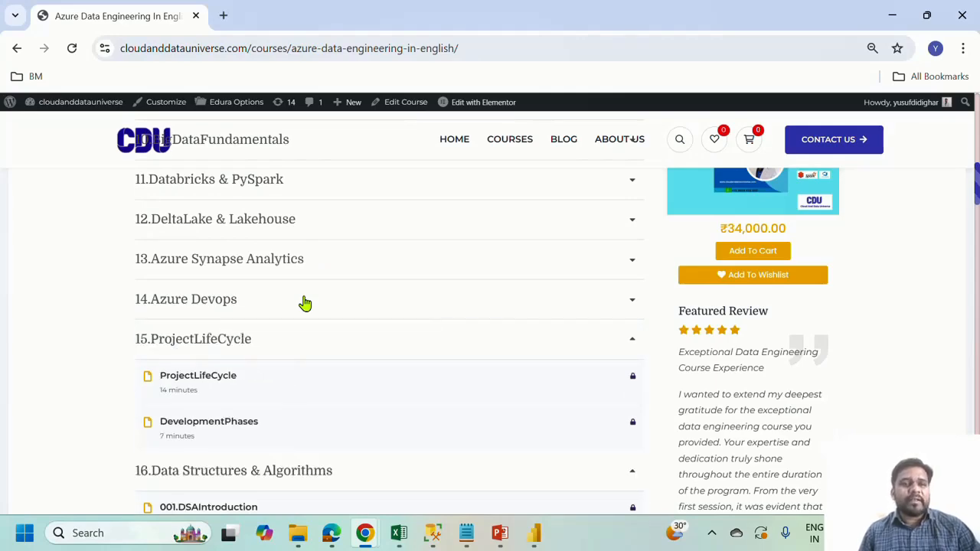
scroll(down, 3)
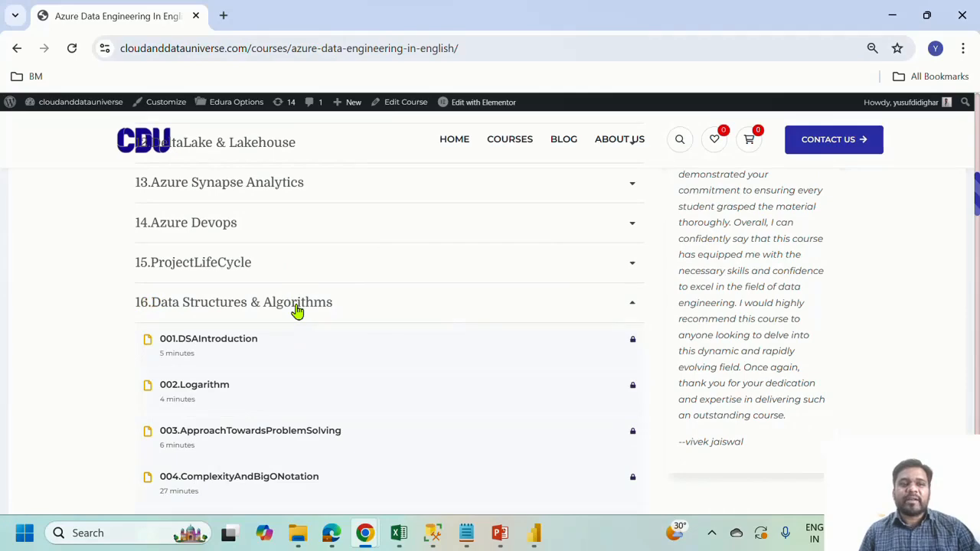
click(306, 302)
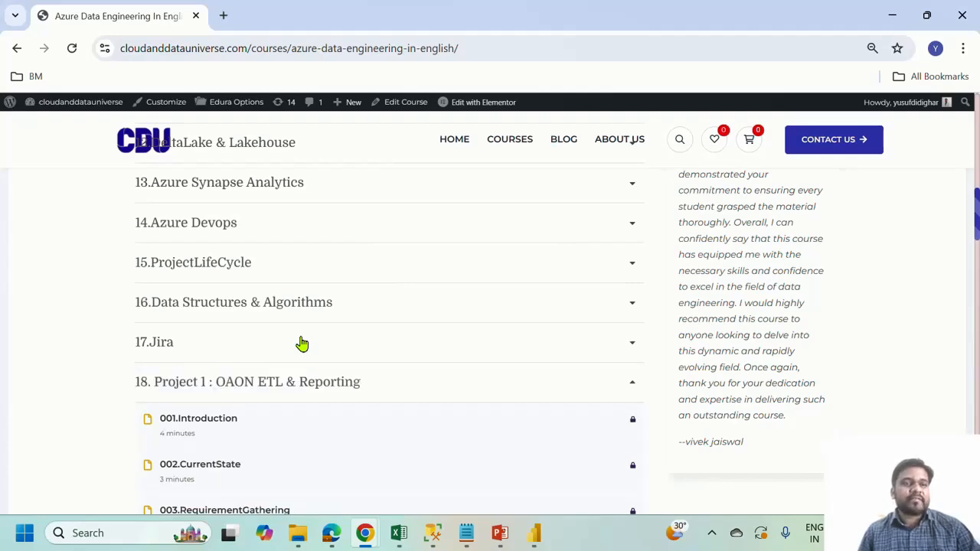
scroll(down, 3)
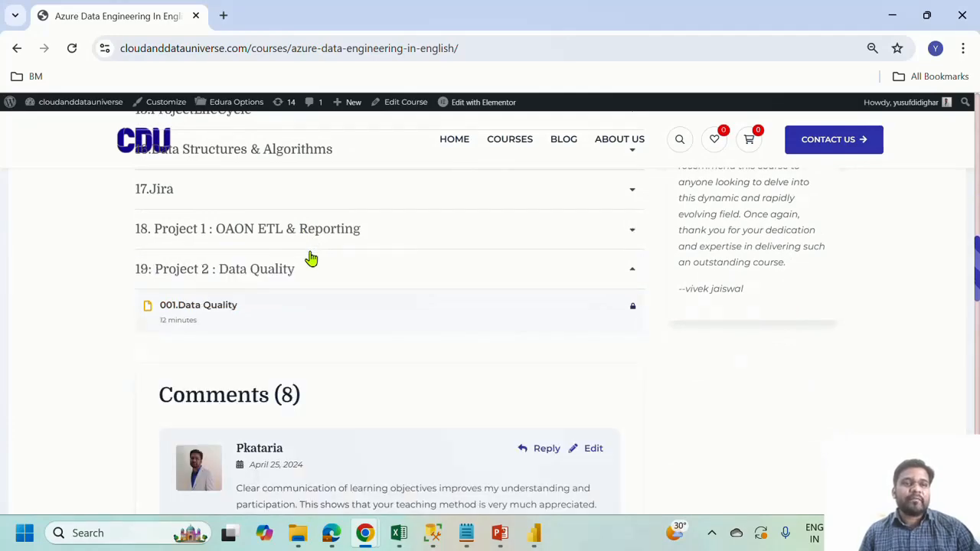
mouse_move(306, 274)
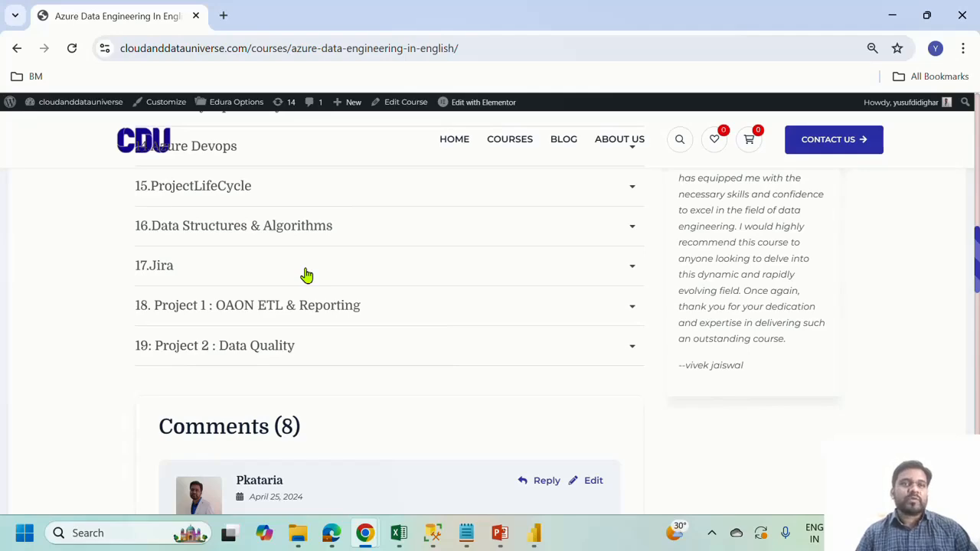
mouse_move(505, 162)
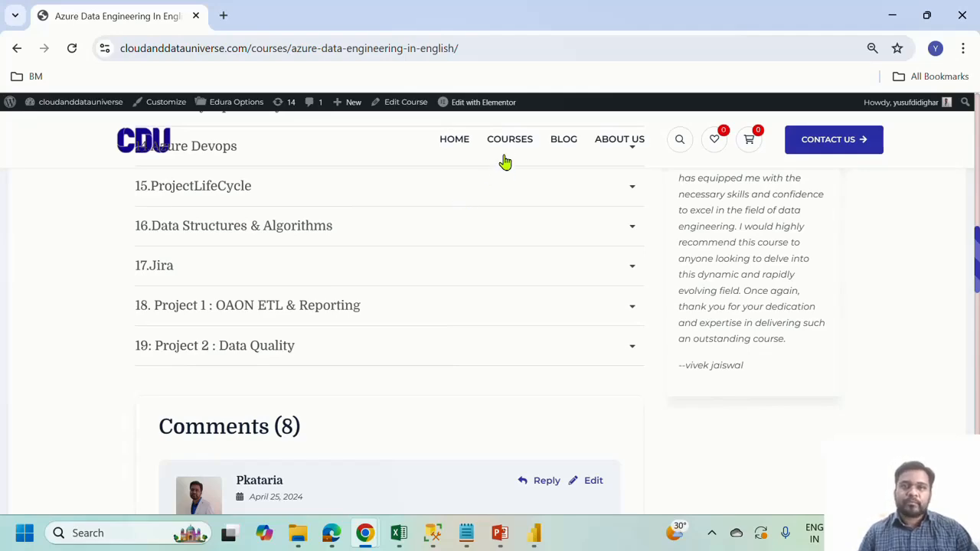
mouse_move(607, 306)
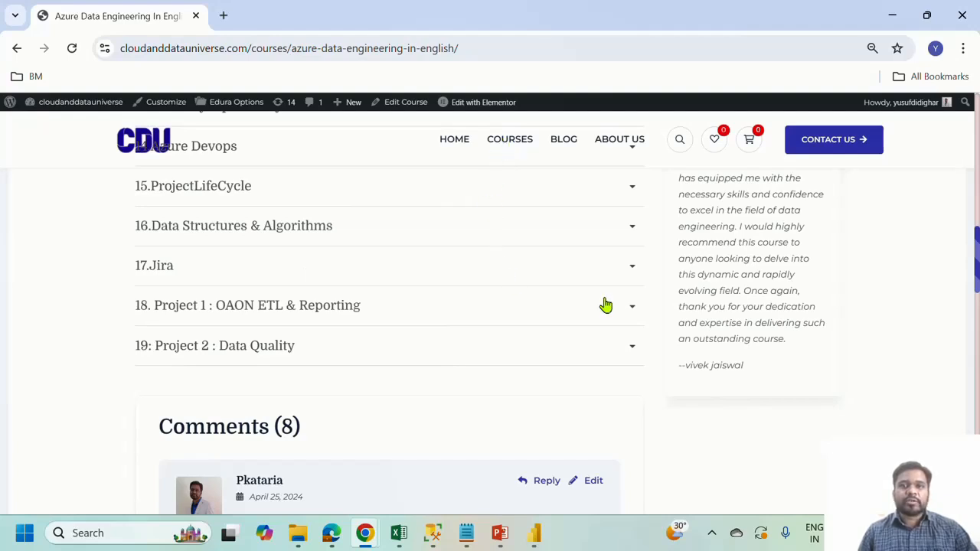
mouse_move(506, 140)
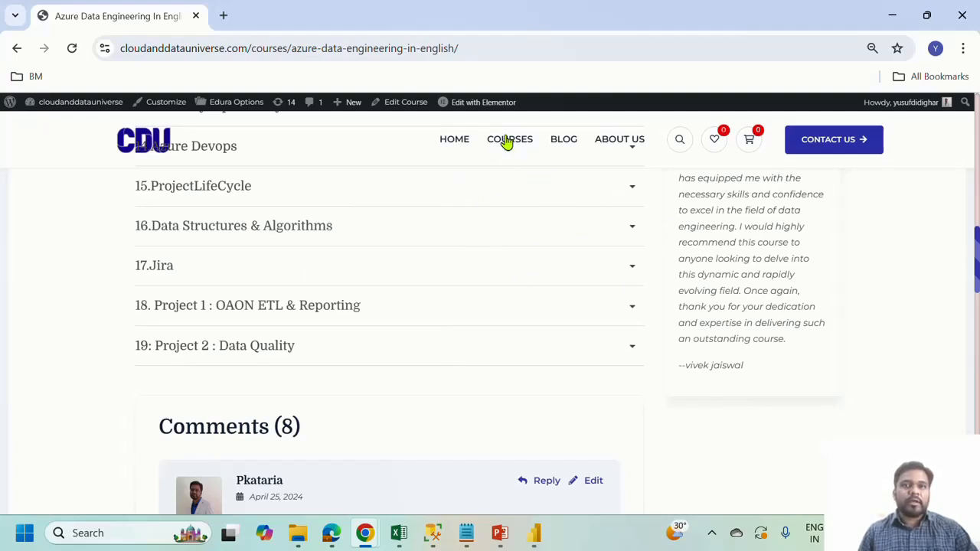
Return to the course listing and scroll through the Data Analytics and Azure Data Engineering cards with prices
click(508, 138)
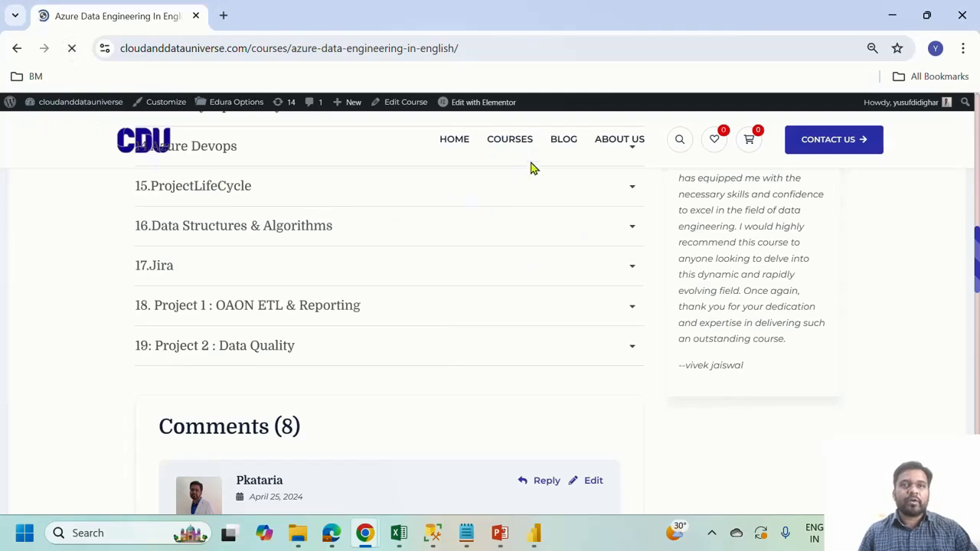
click(72, 48)
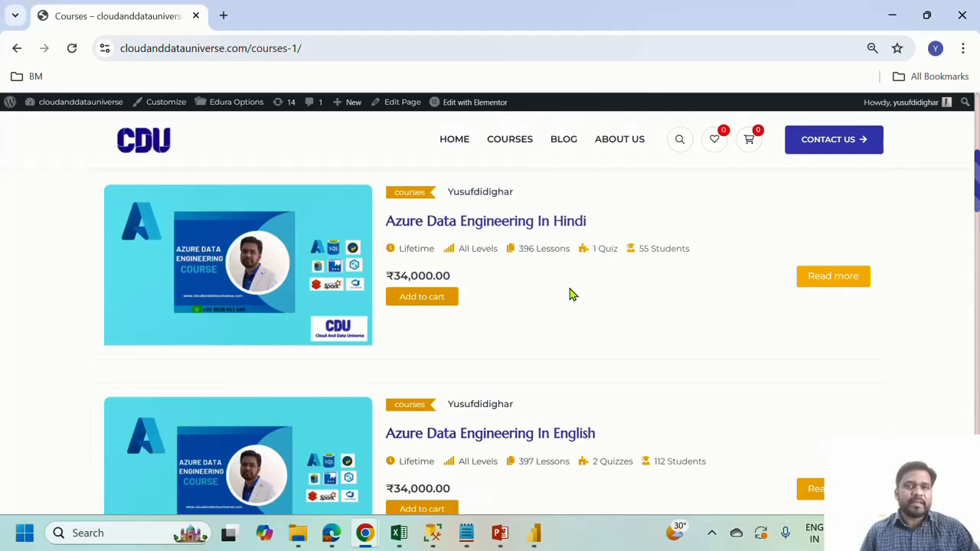
scroll(down, 3)
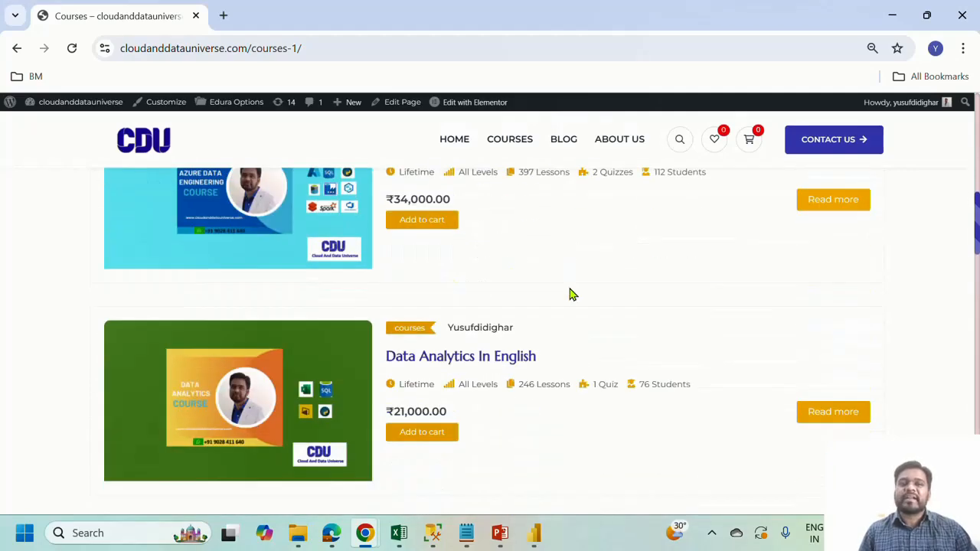
scroll(down, 3)
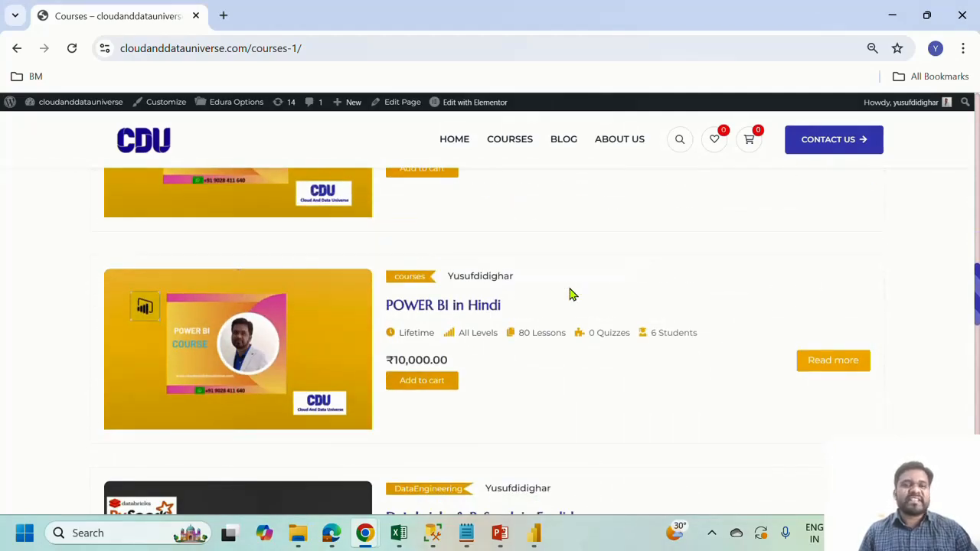
scroll(down, 3)
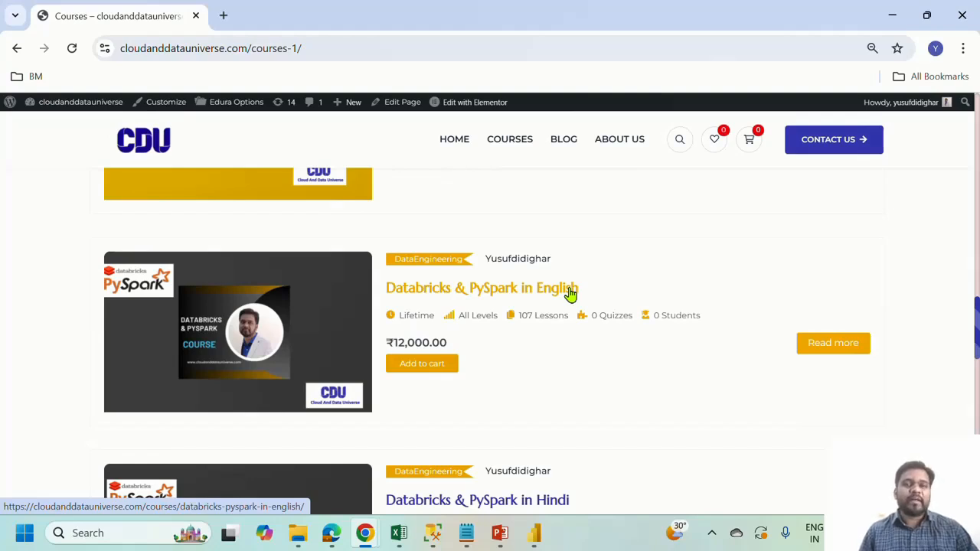
scroll(down, 3)
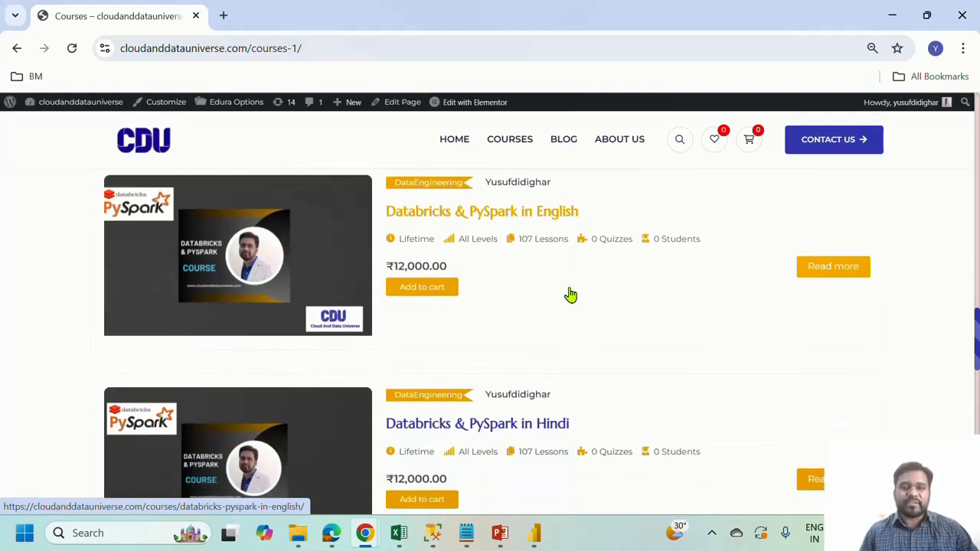
scroll(down, 3)
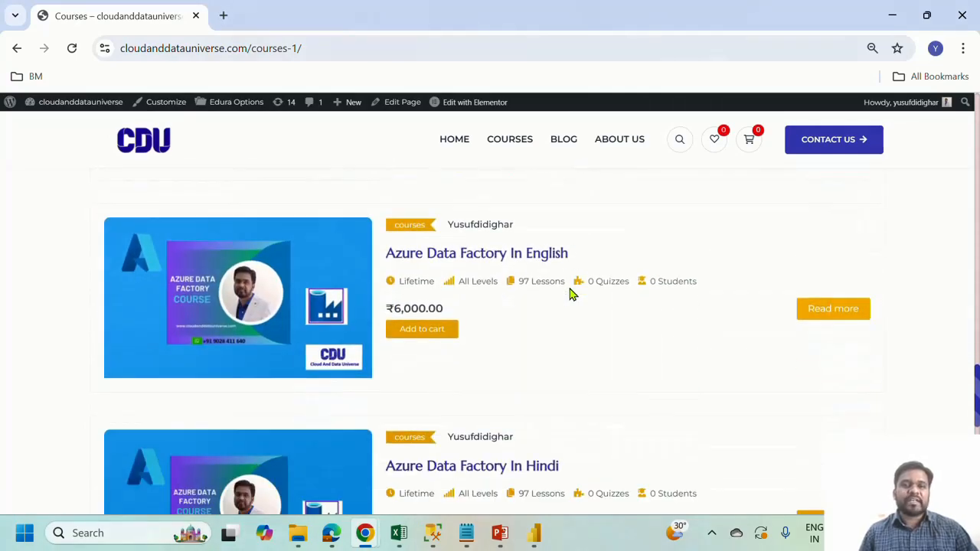
scroll(down, 3)
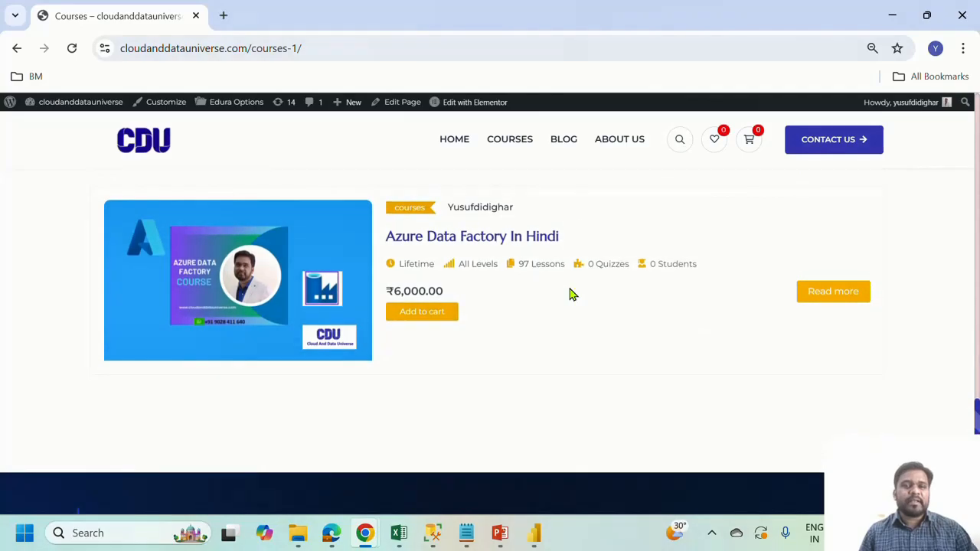
scroll(up, 3)
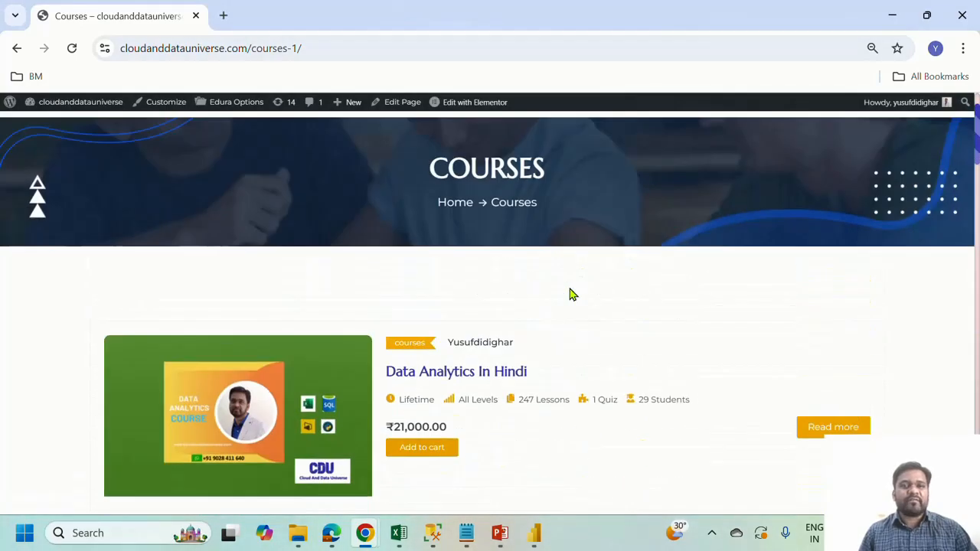
scroll(down, 3)
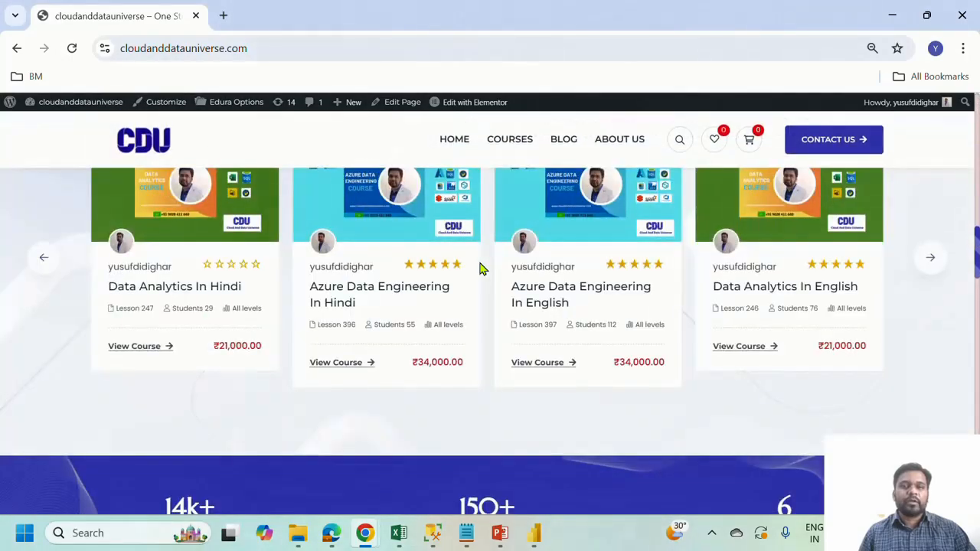
scroll(down, 3)
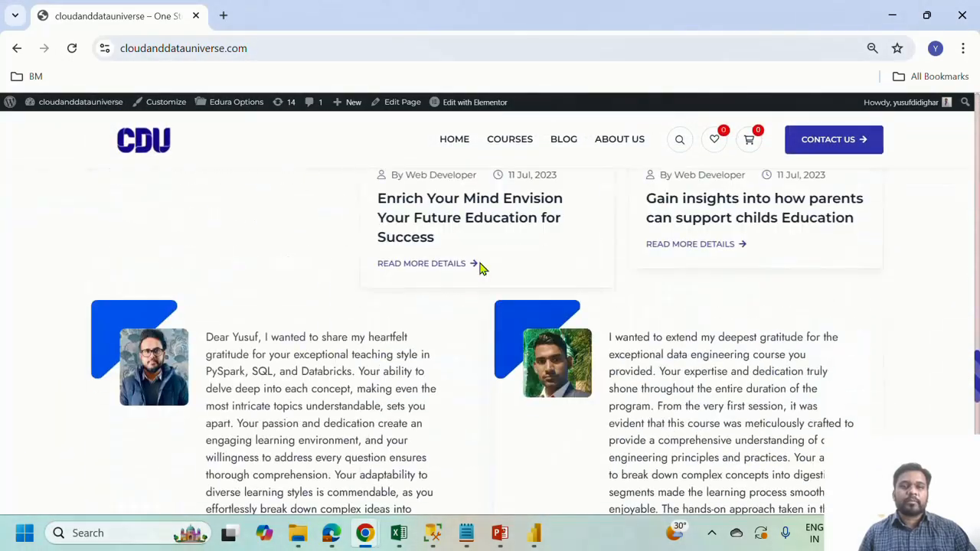
scroll(down, 3)
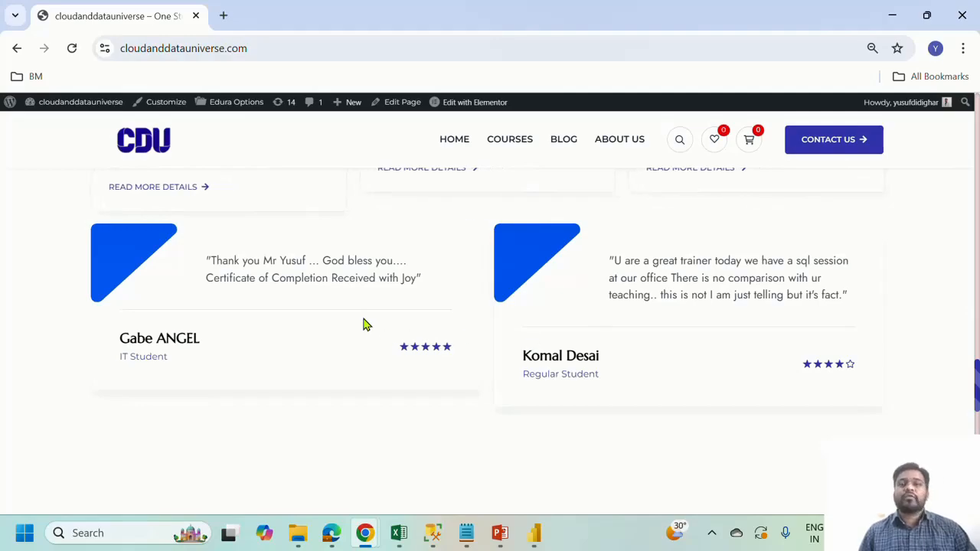
scroll(up, 3)
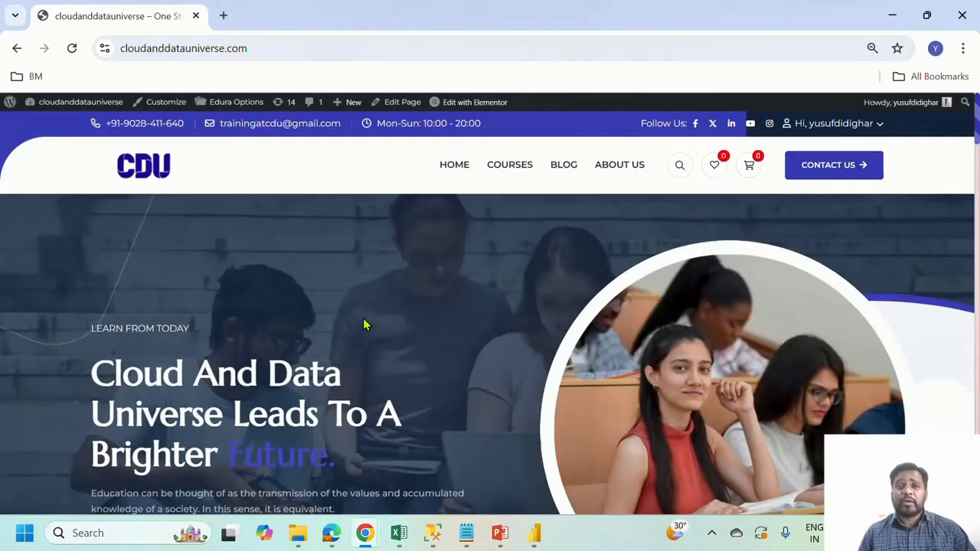